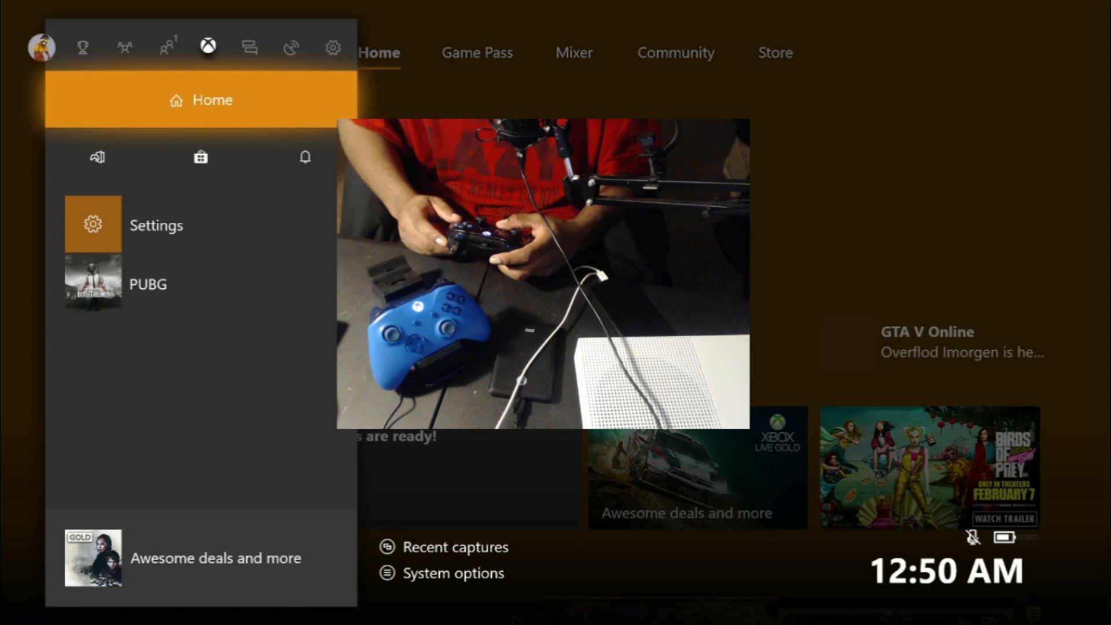
Step: Move across the guide to the System tab and open Settings
left_click(248, 46)
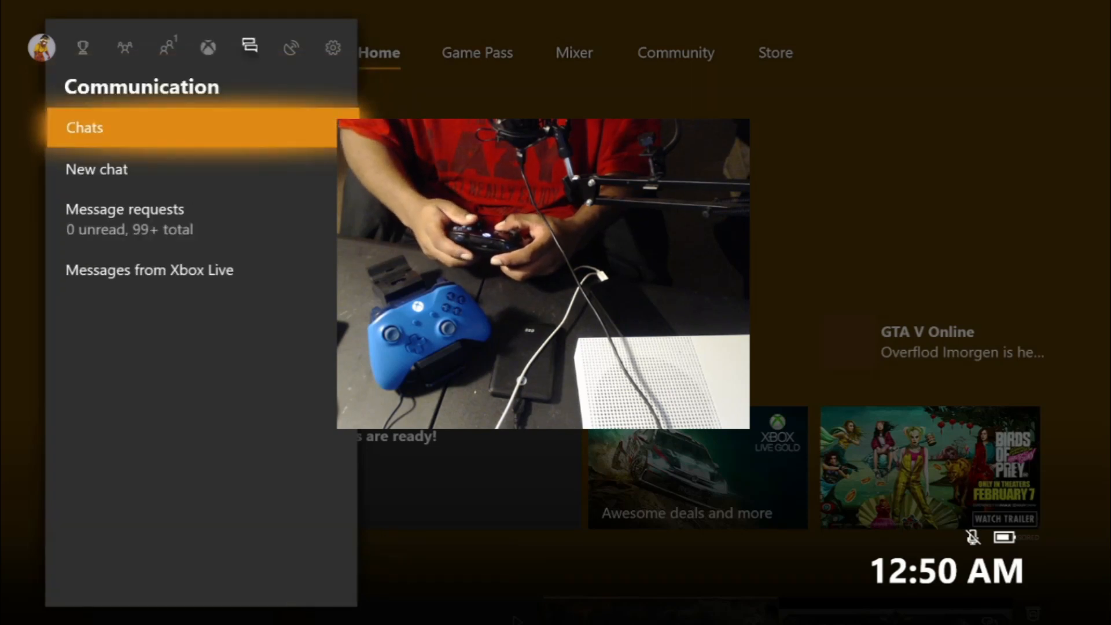
left_click(332, 47)
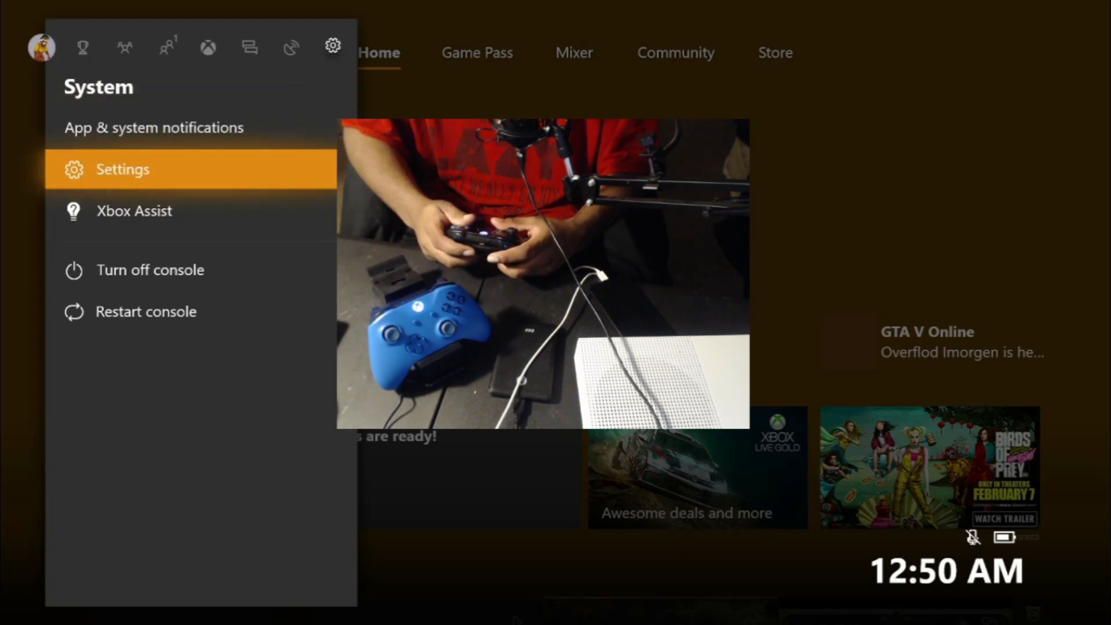
left_click(121, 169)
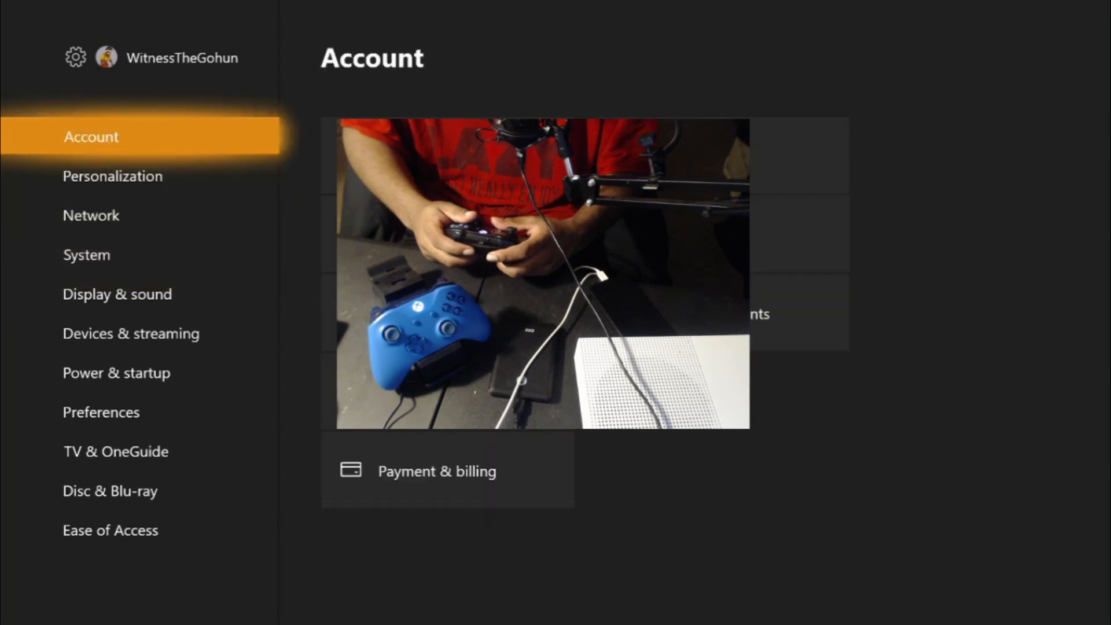
Step: Select the System section in the Settings list to reach Console info
left_click(90, 215)
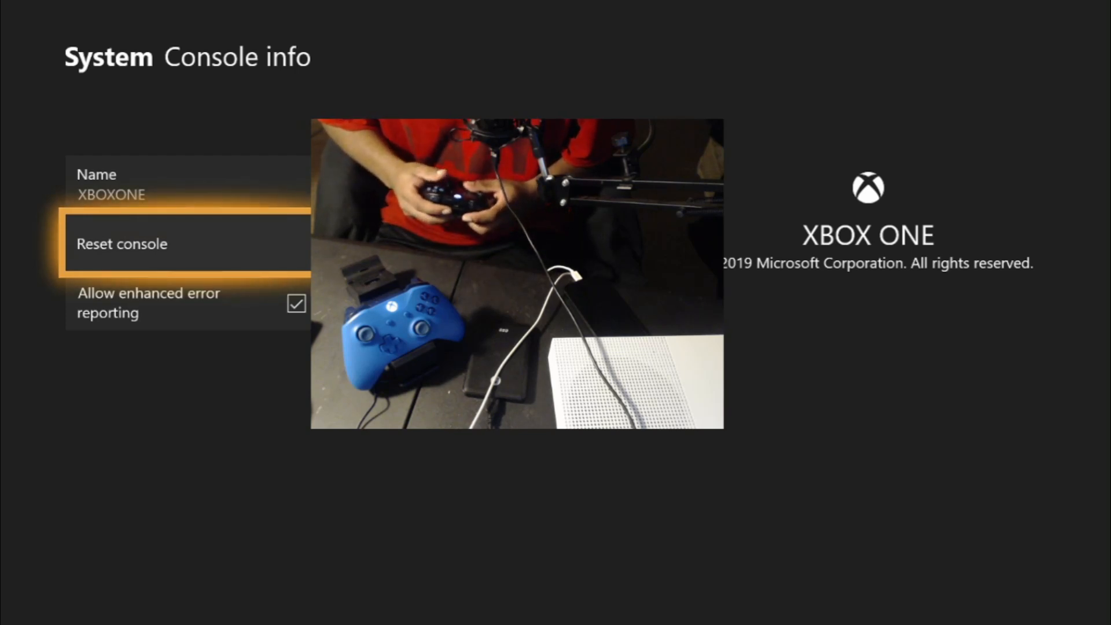
Step: View the Reset console options, then cancel back to the System settings page without resetting
left_click(122, 243)
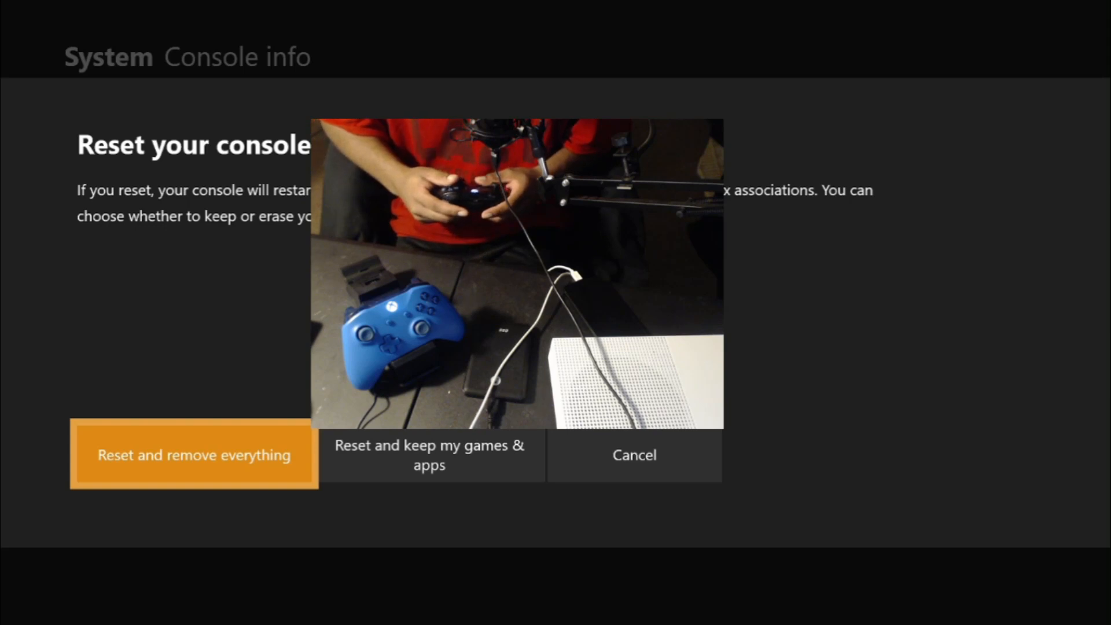
left_click(633, 455)
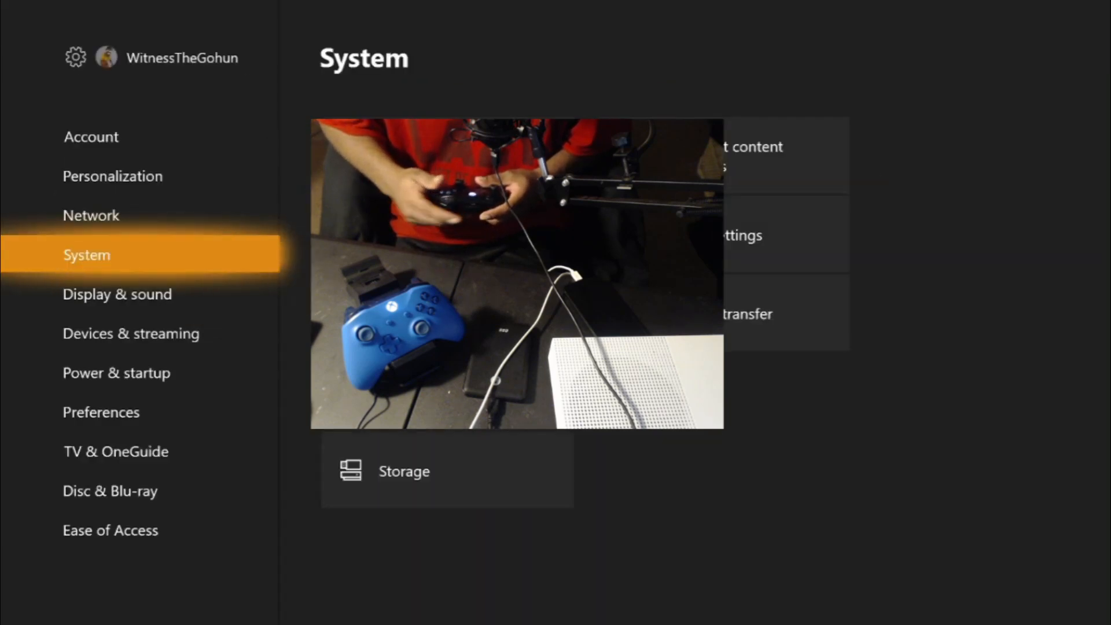